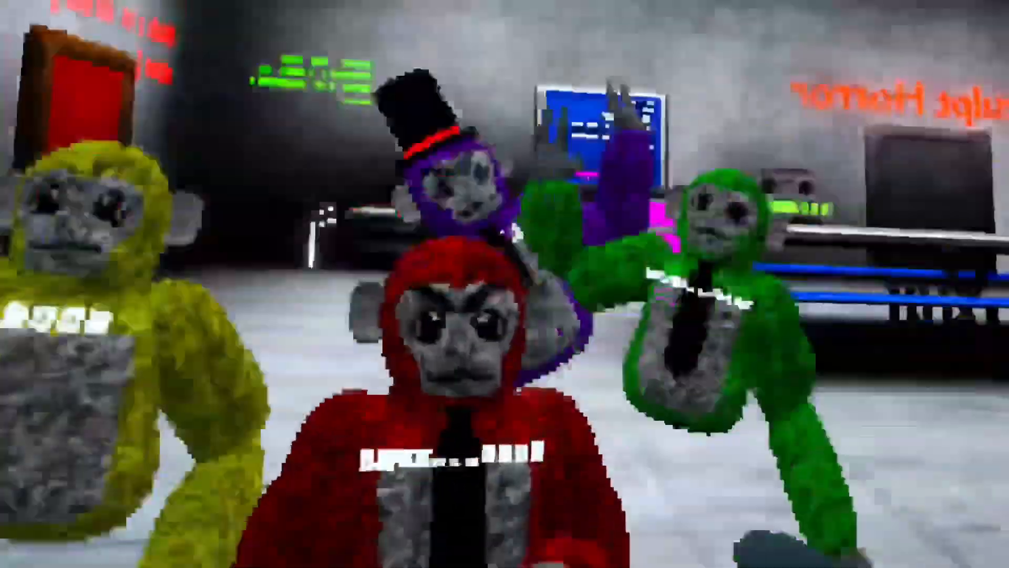
pyautogui.moveTo(504, 284)
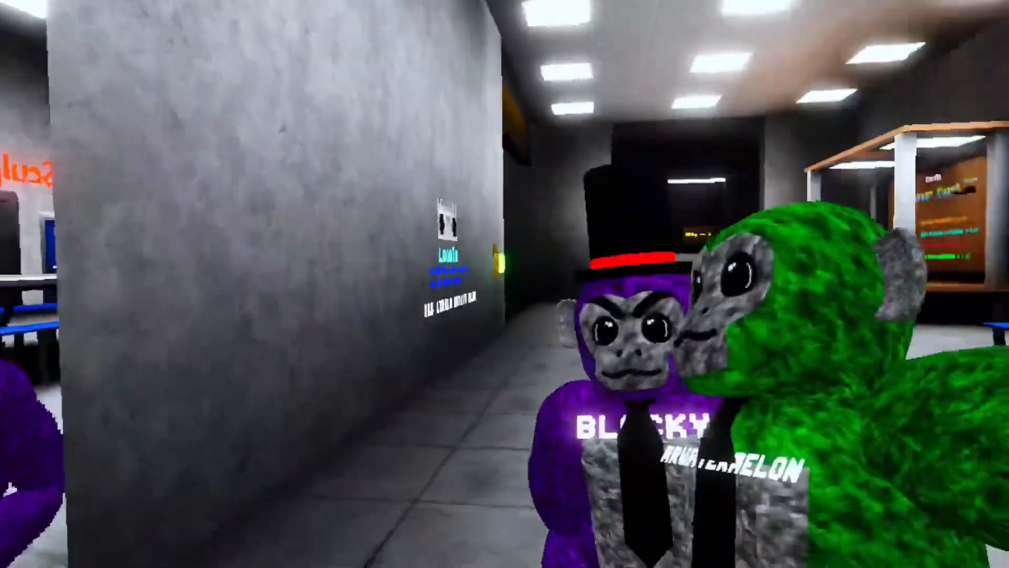
pyautogui.moveTo(504, 284)
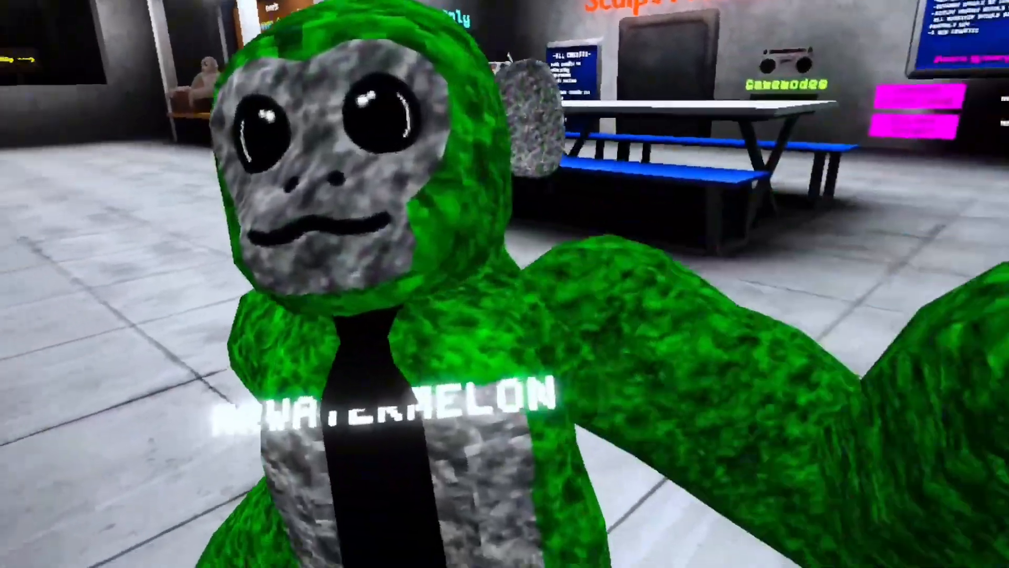
pyautogui.moveTo(505, 284)
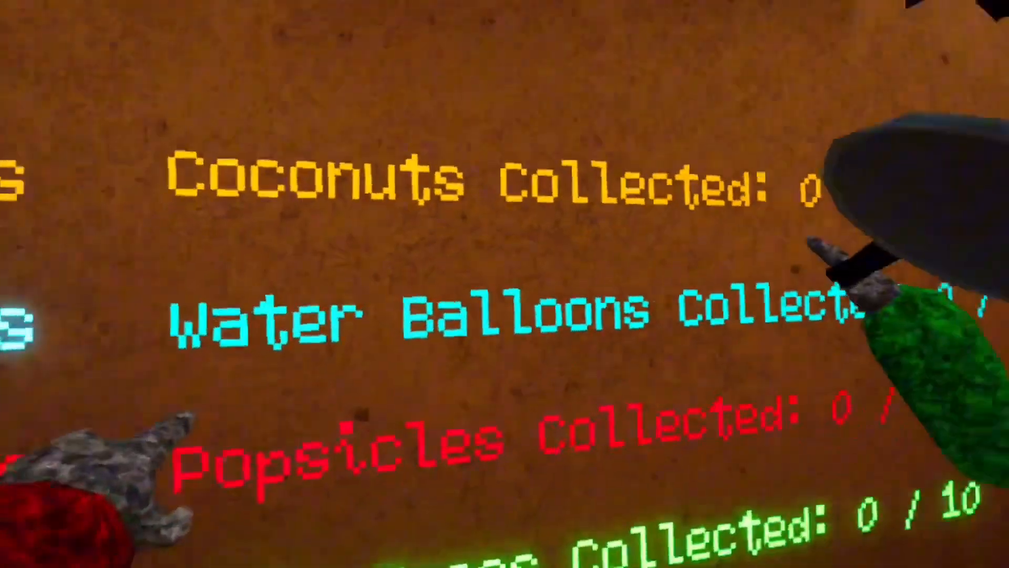
pyautogui.moveTo(504, 284)
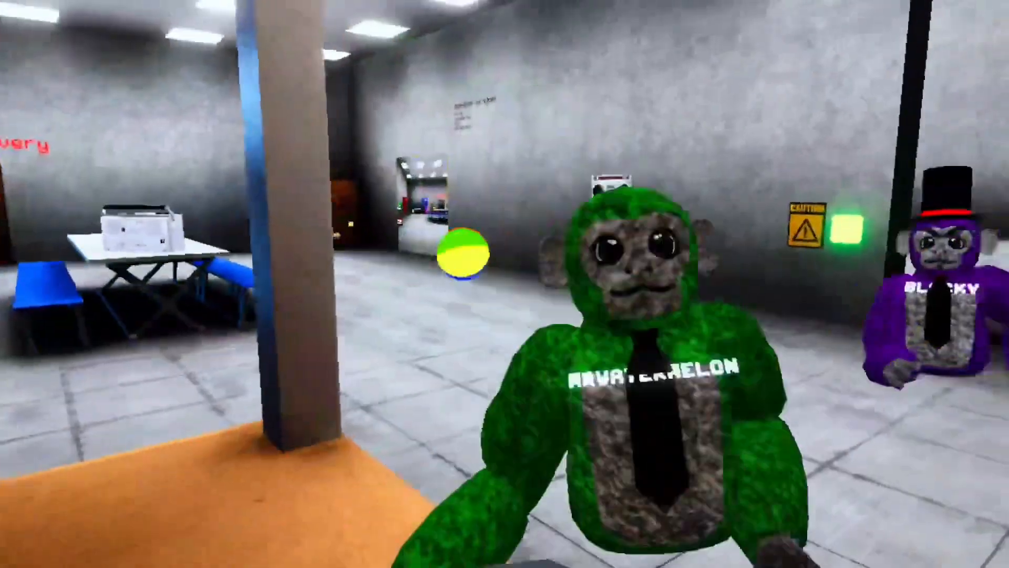
pyautogui.moveTo(505, 284)
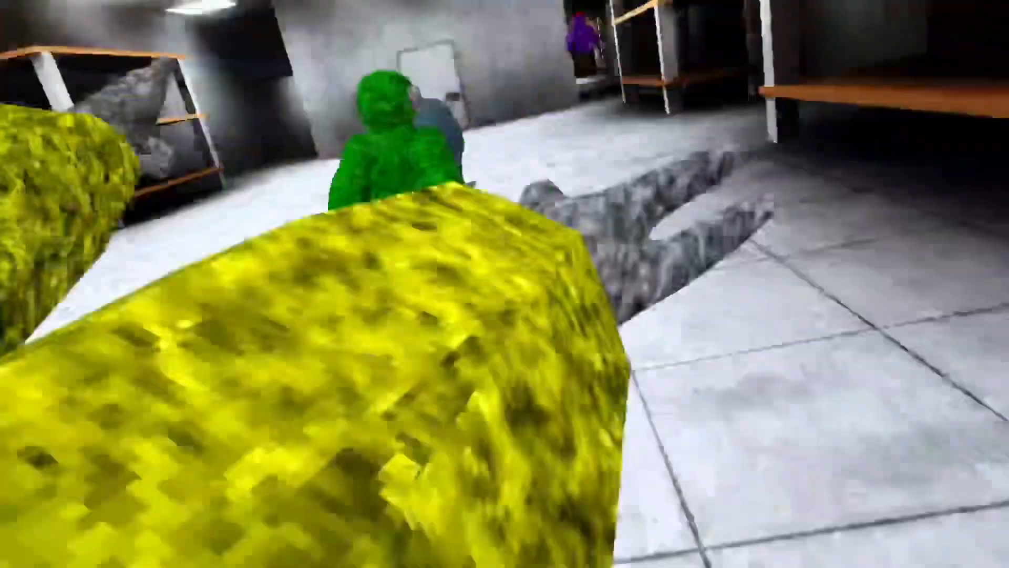
pyautogui.moveTo(504, 283)
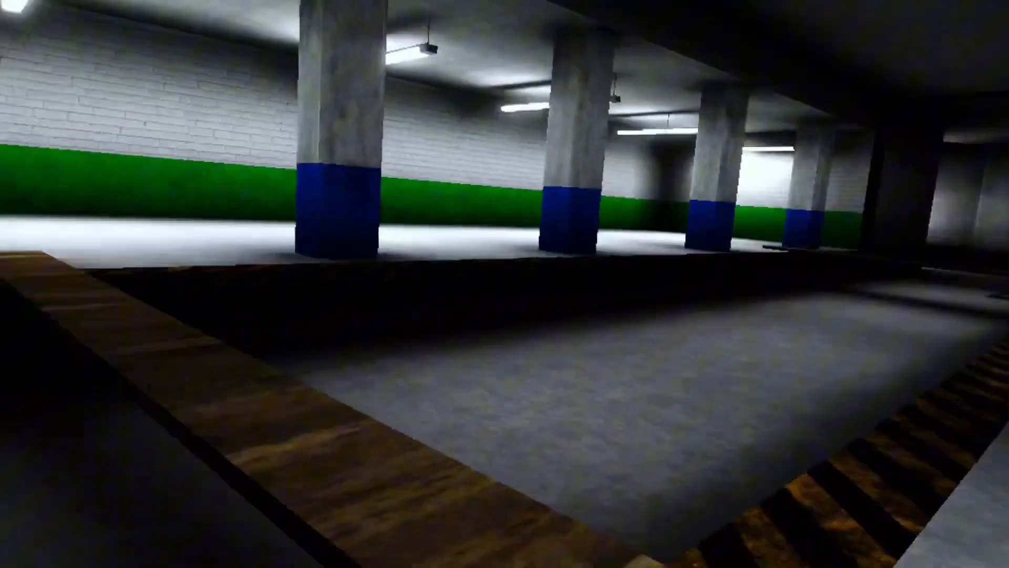
pyautogui.moveTo(504, 284)
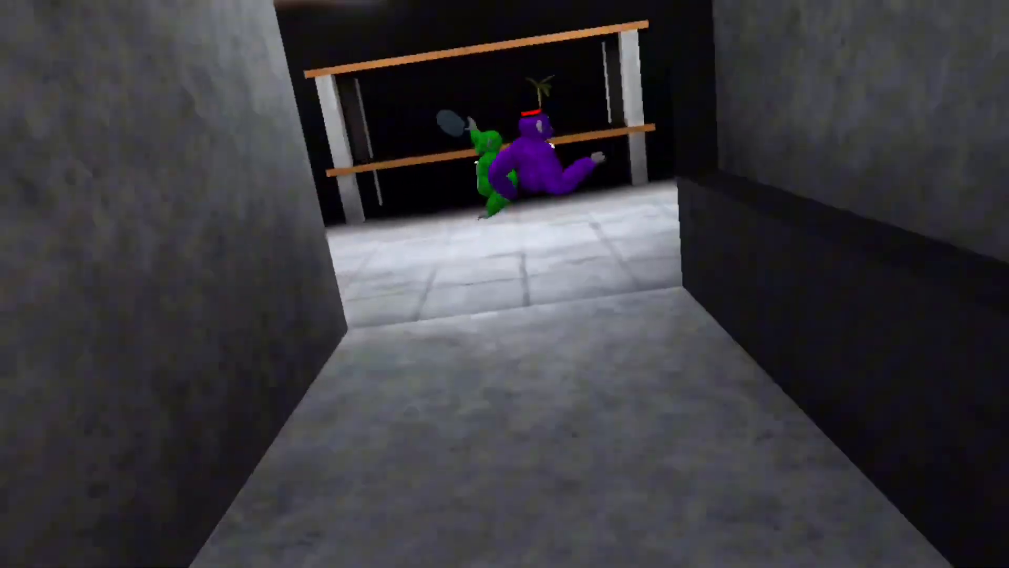
pyautogui.moveTo(505, 284)
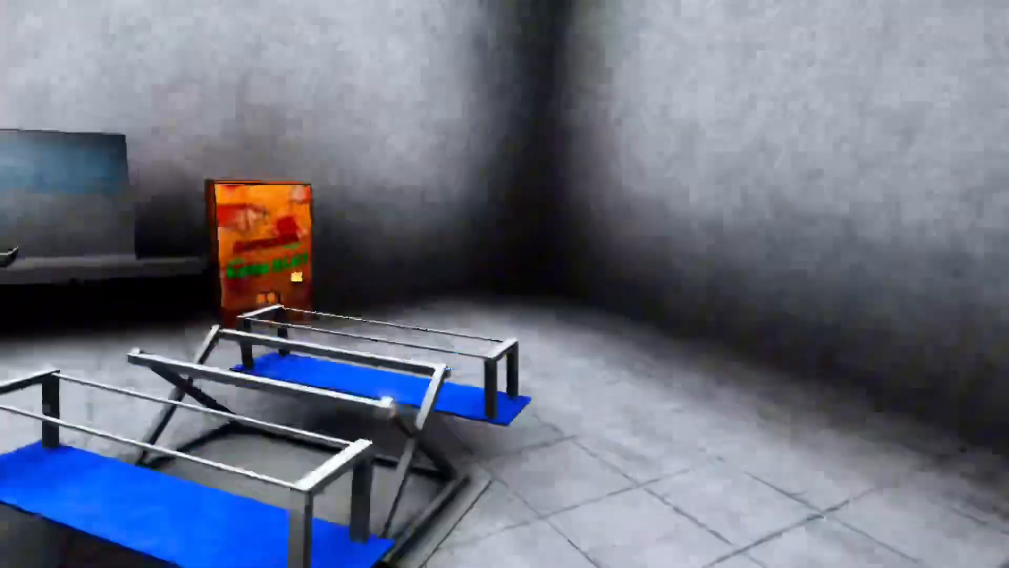
pyautogui.moveTo(505, 284)
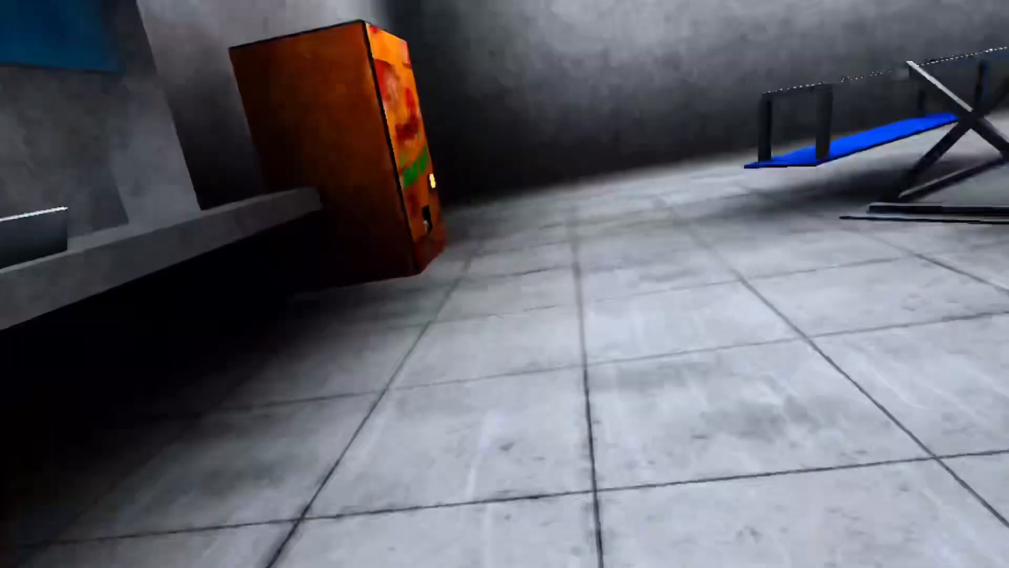
pyautogui.moveTo(504, 284)
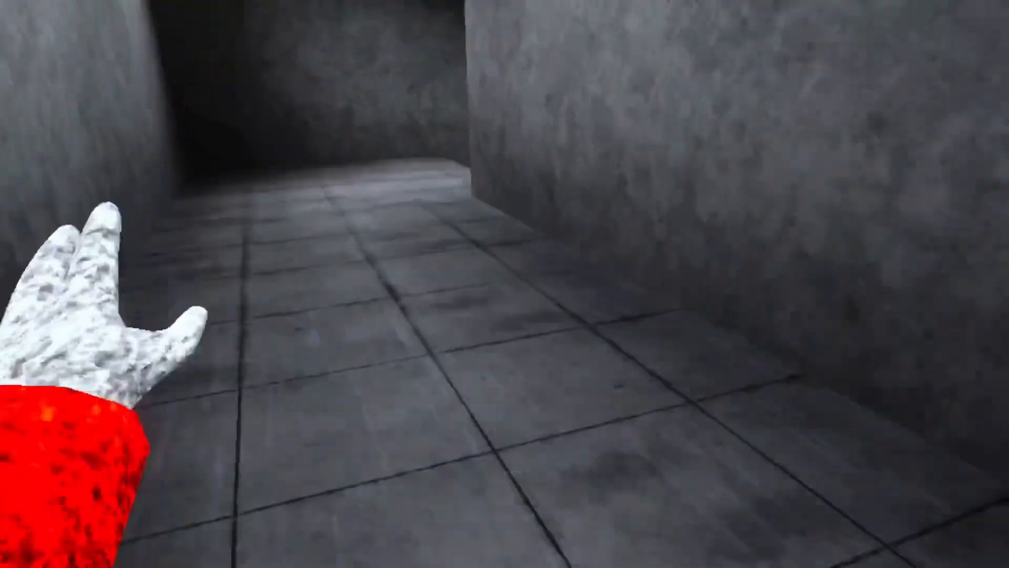
pyautogui.moveTo(505, 284)
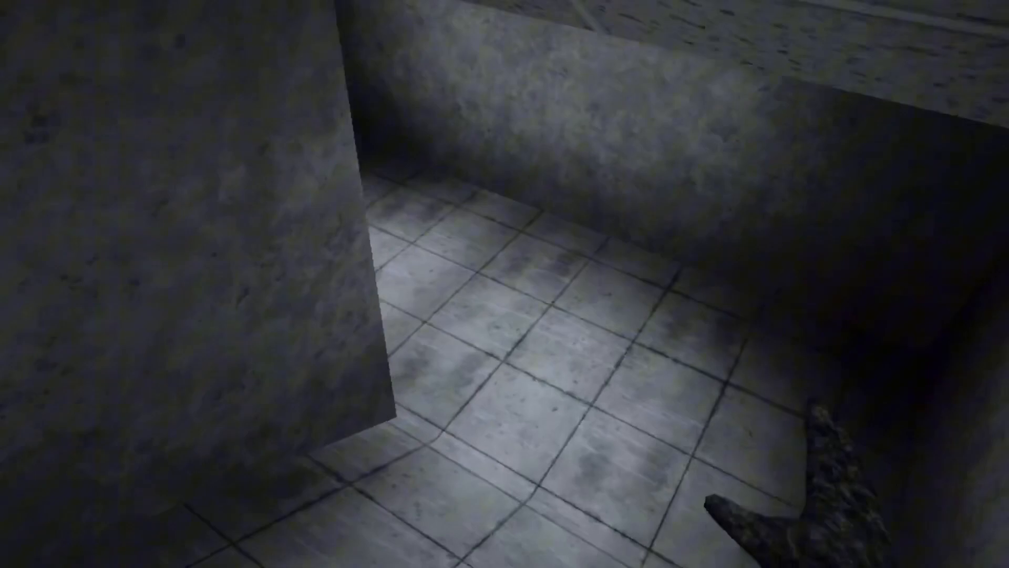
pyautogui.moveTo(504, 284)
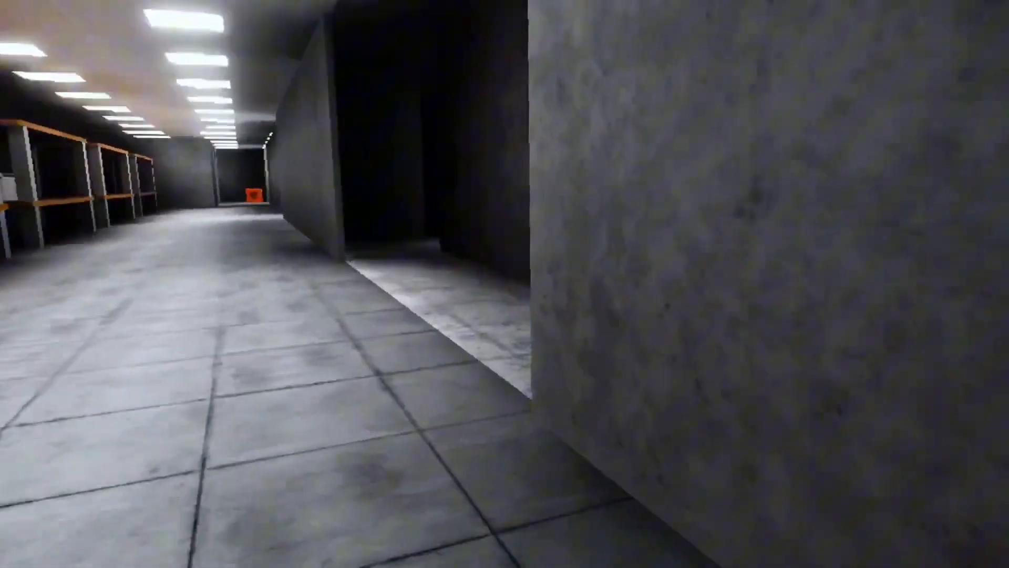
pyautogui.moveTo(504, 284)
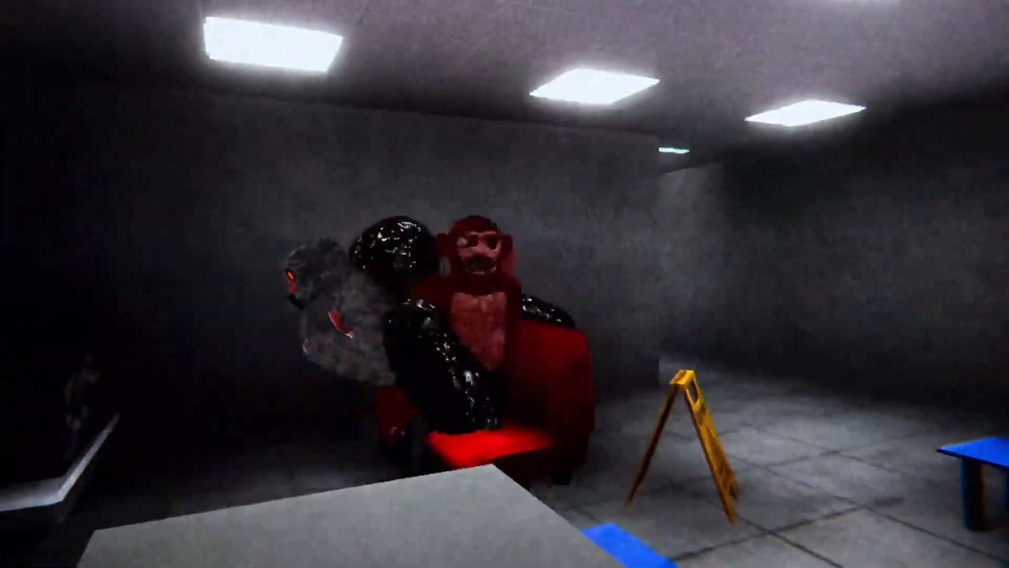
pyautogui.moveTo(505, 284)
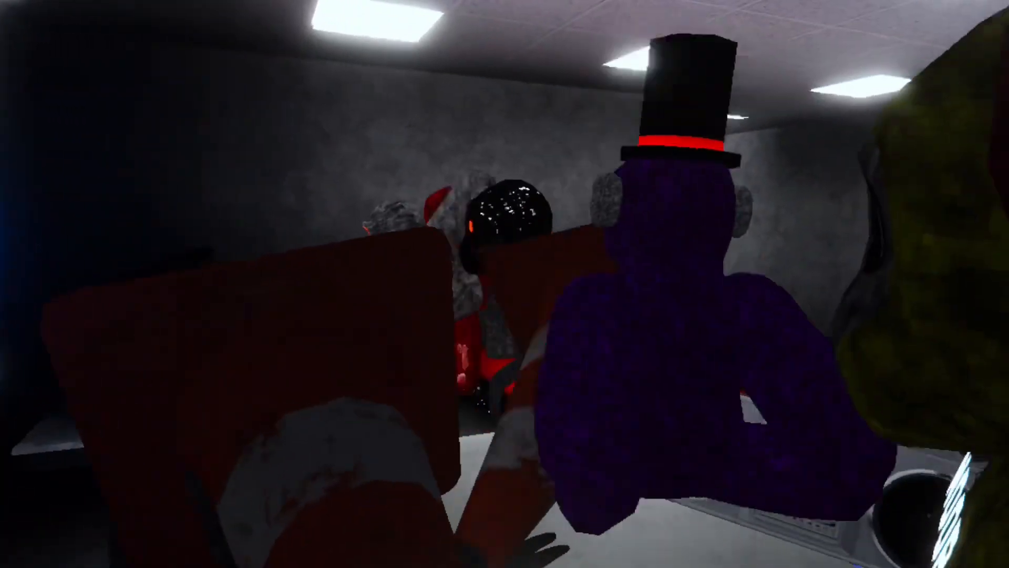